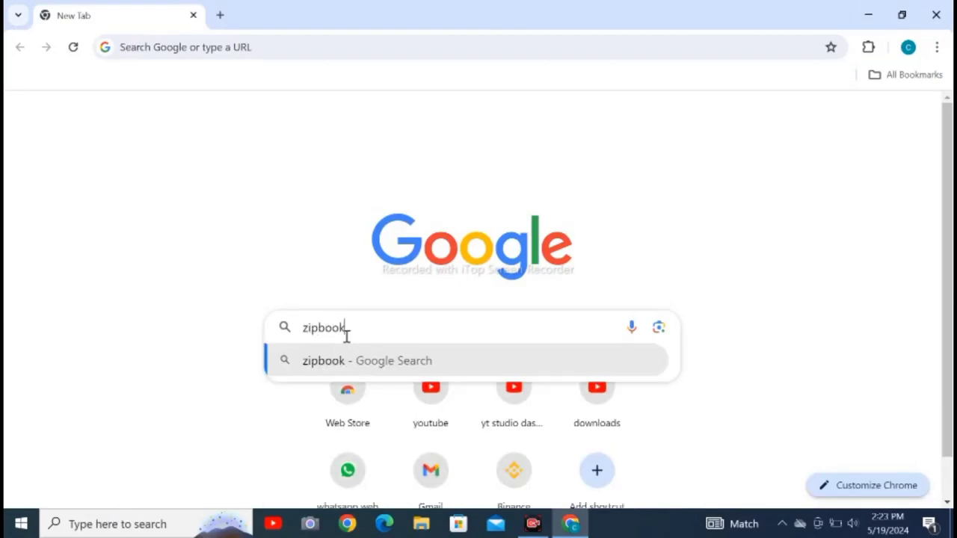
- Search Google for 'zipbooks accounting software free download' and go to zipbooks.com
{"action": "type", "text": "s accounting s"}
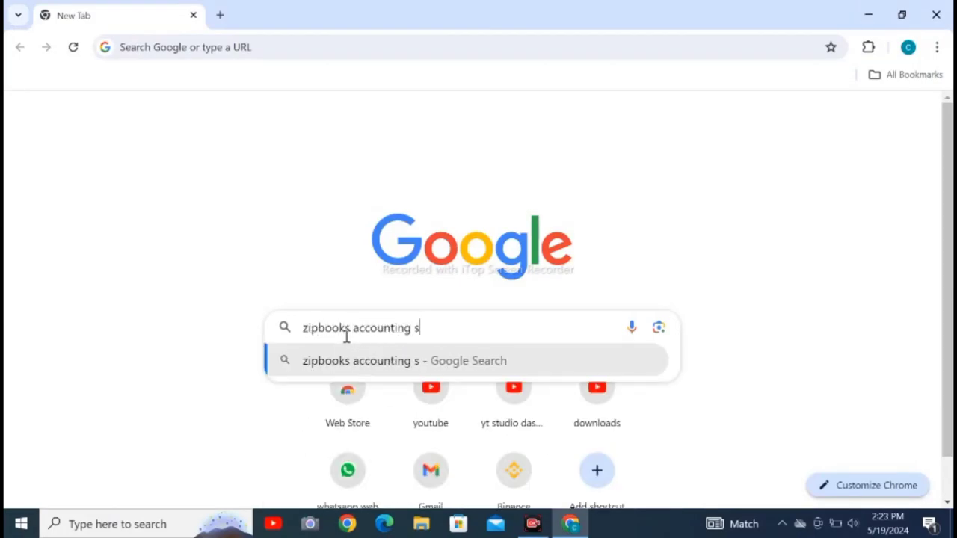
{"action": "type", "text": "oftware free dow"}
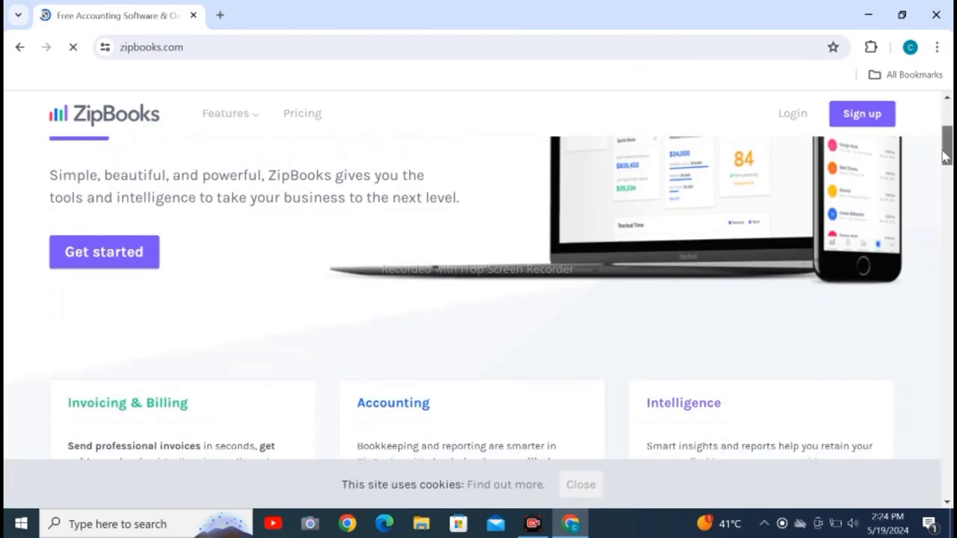
- Go to the Pricing page listing Starter, Smarter, Sophisticated and Accountant plans
{"action": "scroll", "scroll_direction": "down", "scroll_amount": 3}
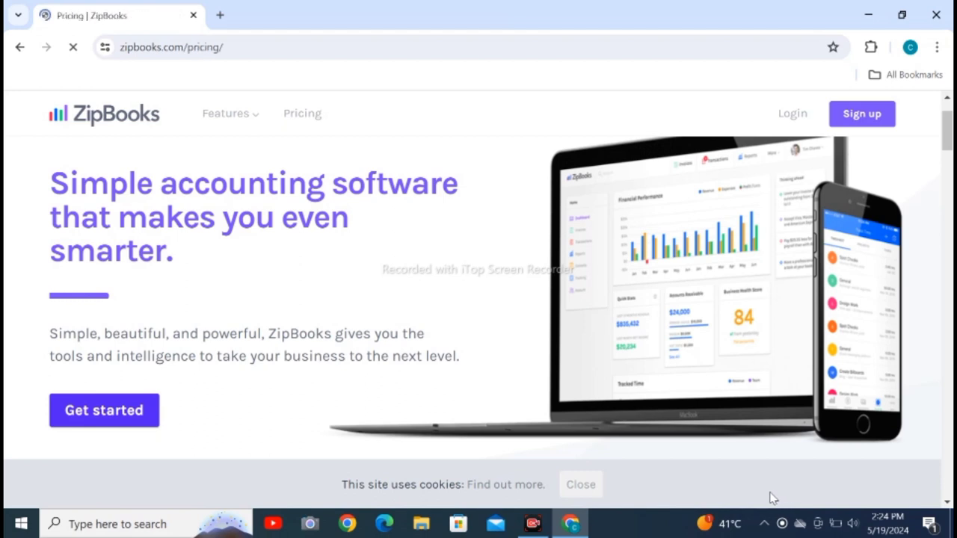
{"action": "left_click", "coordinate": [301, 113]}
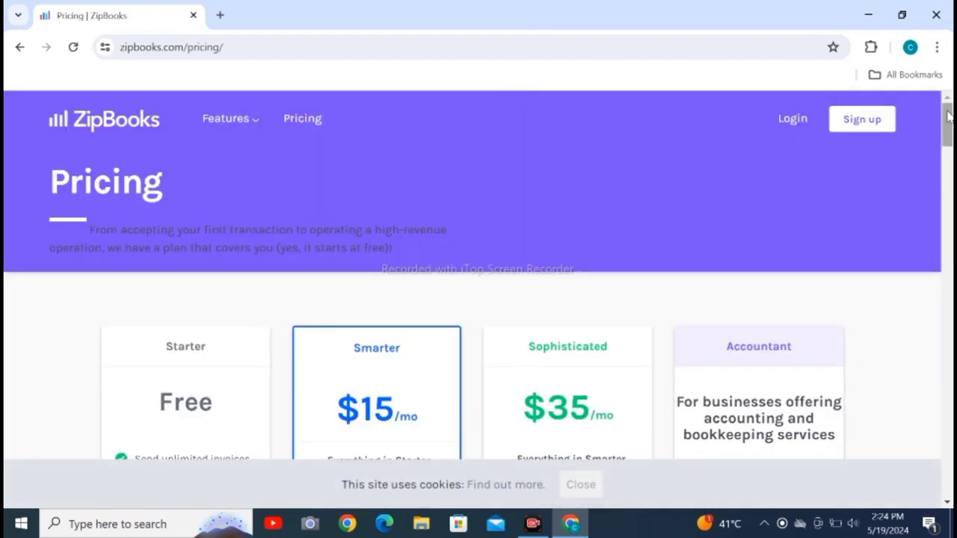
- Choose the free Starter plan, submit company name, email and password, reaching the dashboard at 17% setup
{"action": "scroll", "scroll_direction": "down", "scroll_amount": 3}
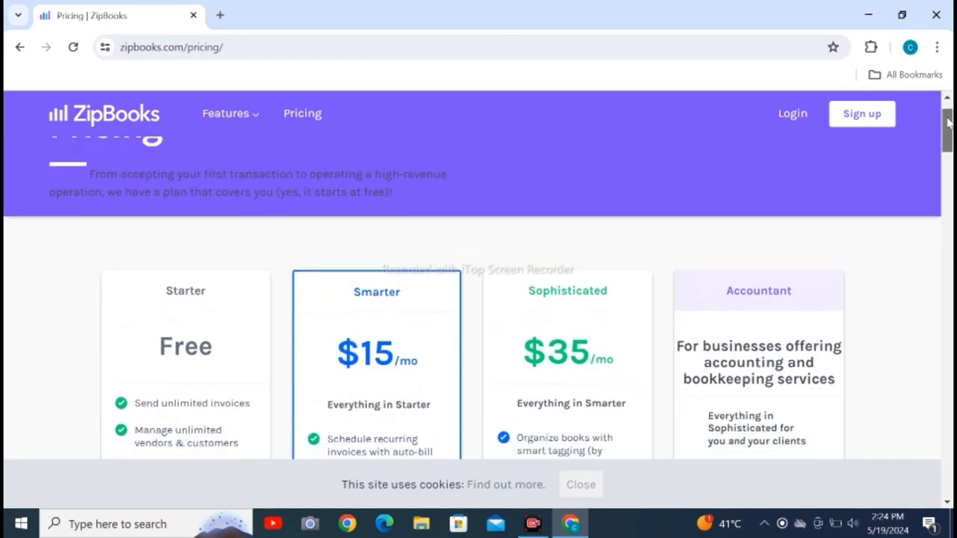
{"action": "scroll", "scroll_direction": "down", "scroll_amount": 3}
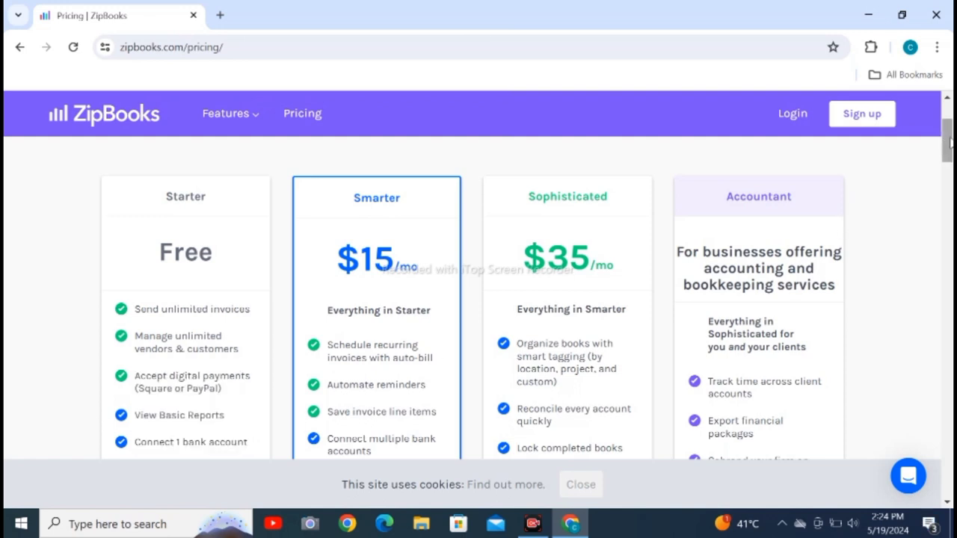
{"action": "scroll", "scroll_direction": "down", "scroll_amount": 3}
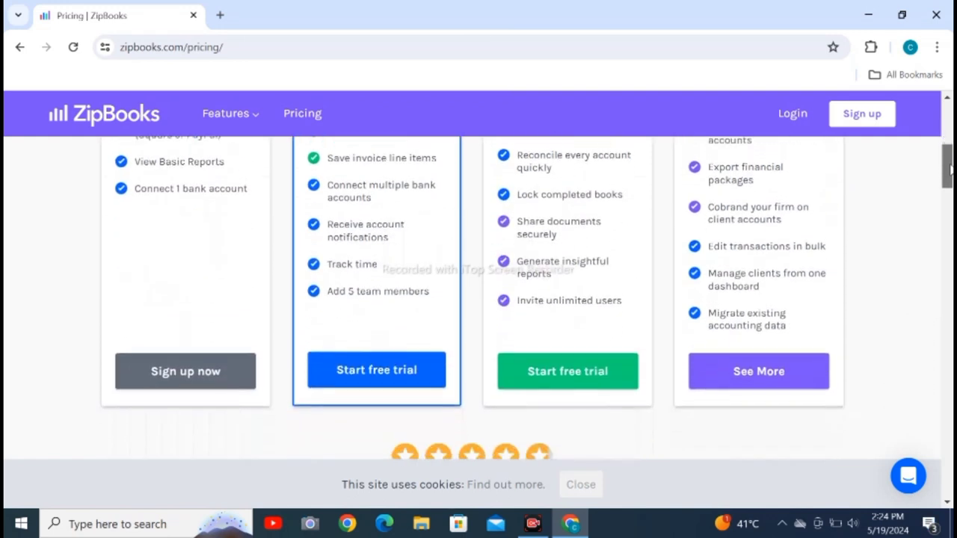
{"action": "left_click", "coordinate": [376, 369]}
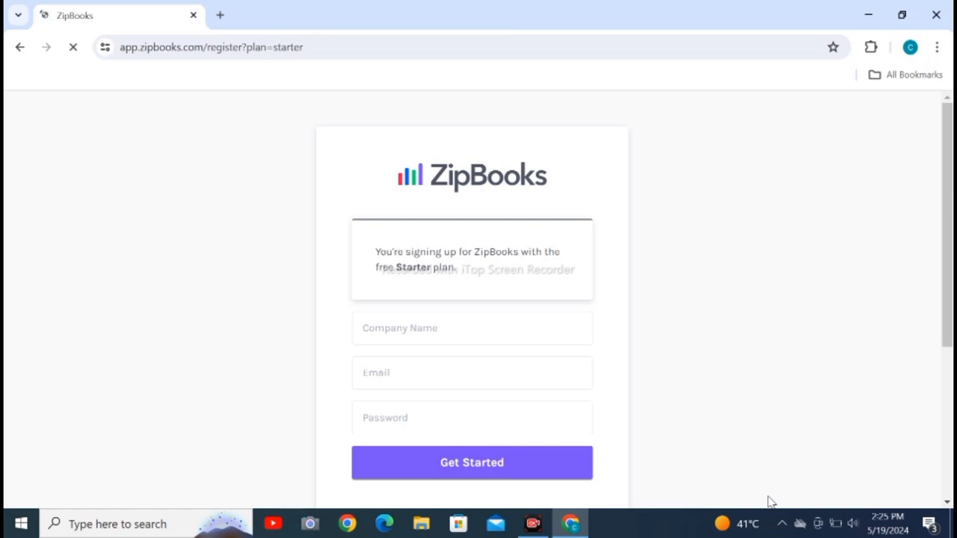
{"action": "left_click", "coordinate": [472, 463]}
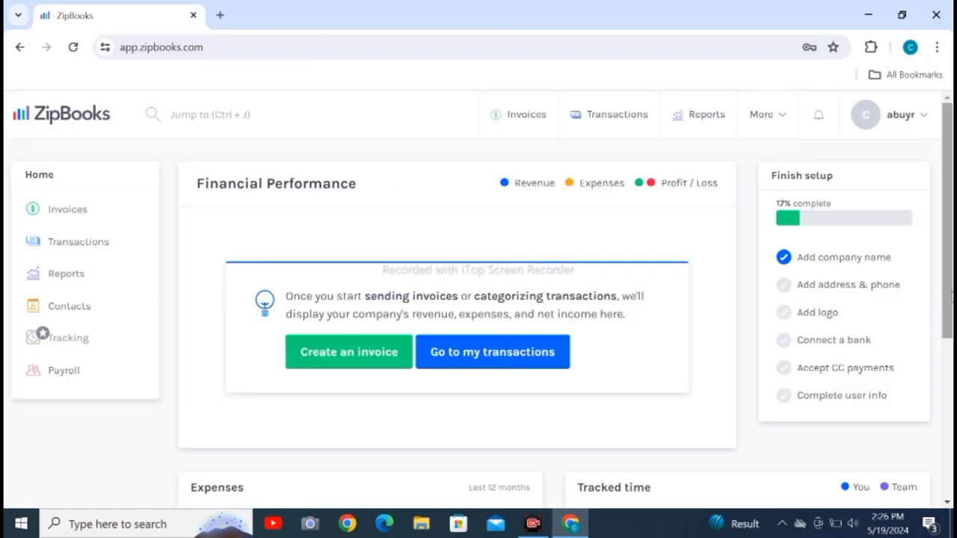
{"action": "scroll", "scroll_direction": "down", "scroll_amount": 3}
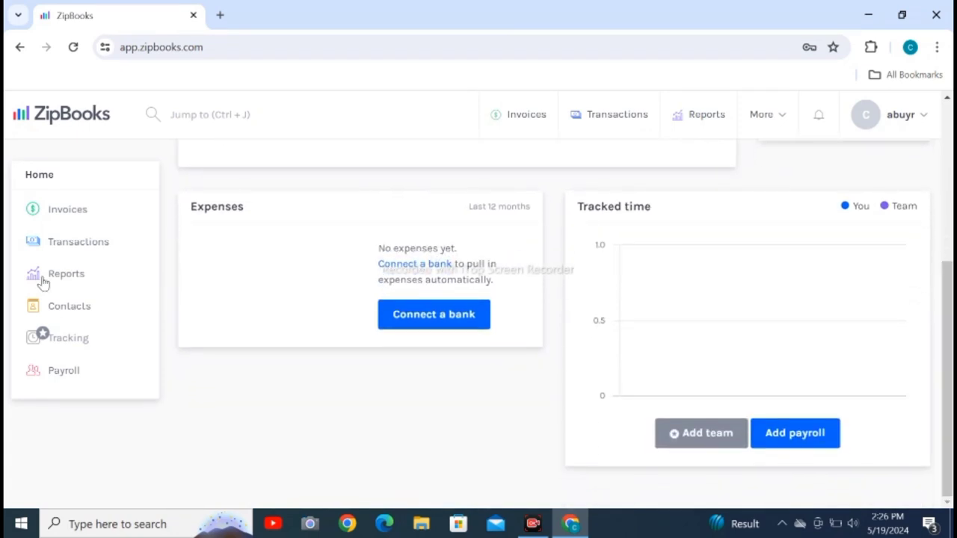
{"action": "left_click", "coordinate": [78, 242]}
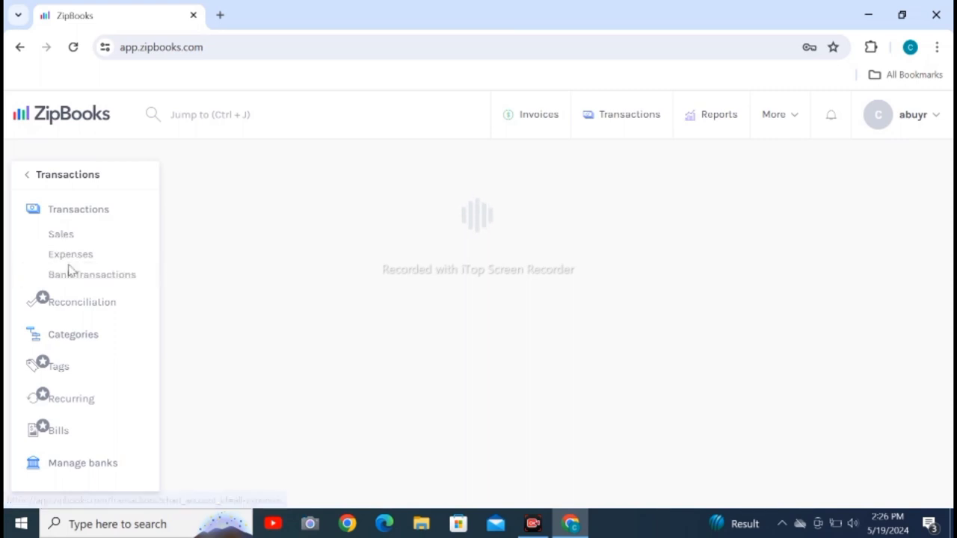
{"action": "left_click", "coordinate": [29, 175]}
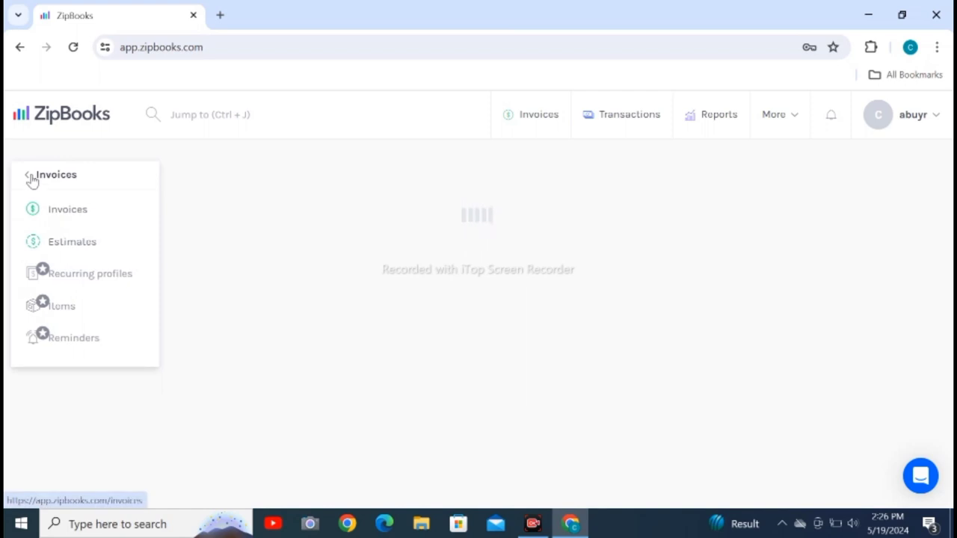
{"action": "left_click", "coordinate": [30, 175]}
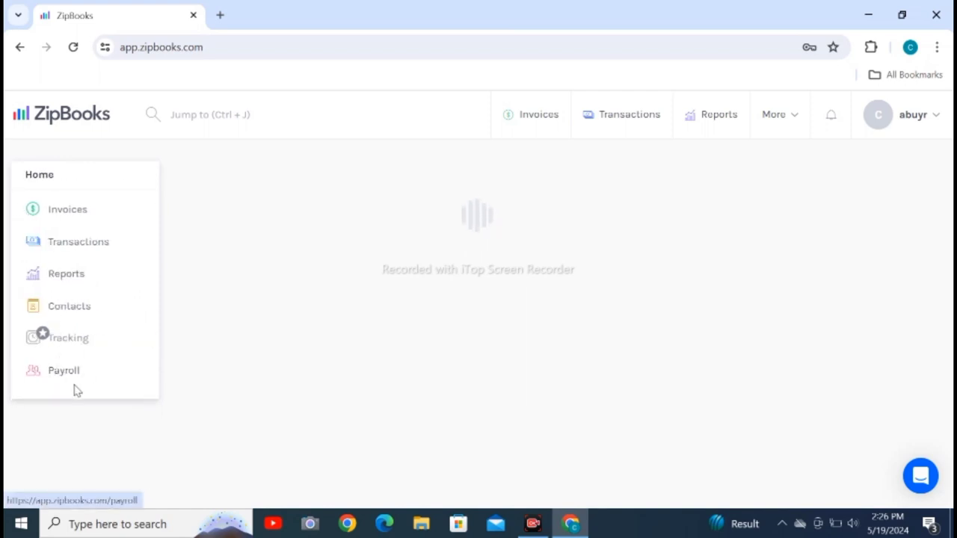